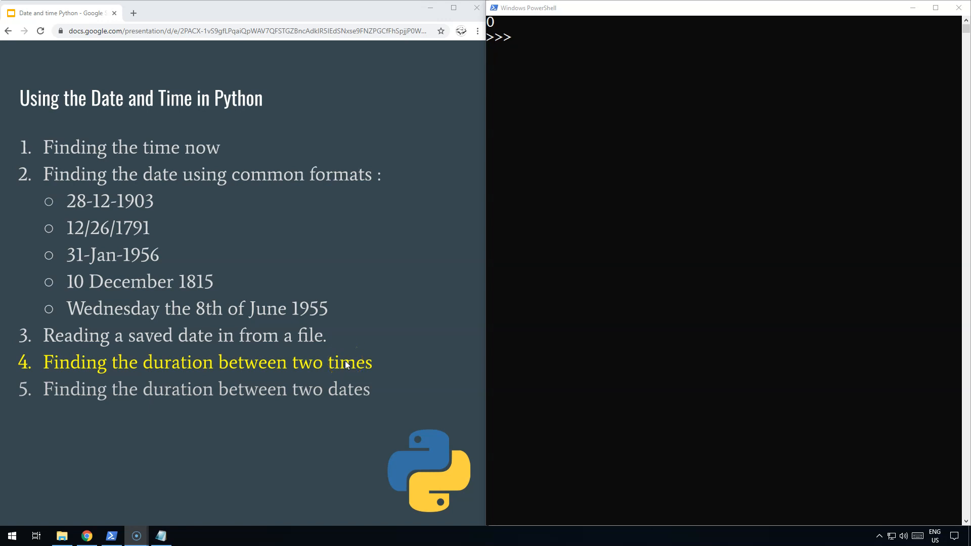
Import time and store start = time.time(), echoing its value 1580398739.8329062
click(524, 152)
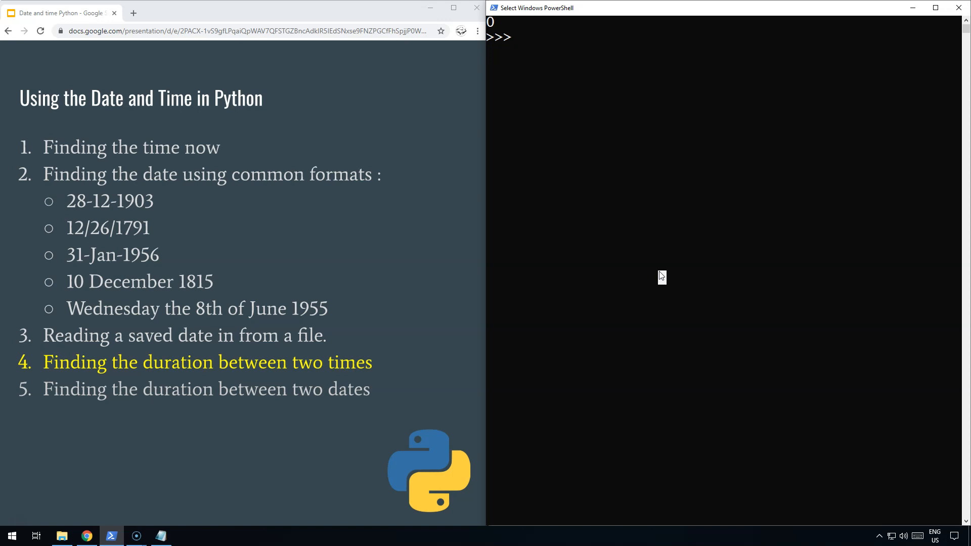
text(import time)
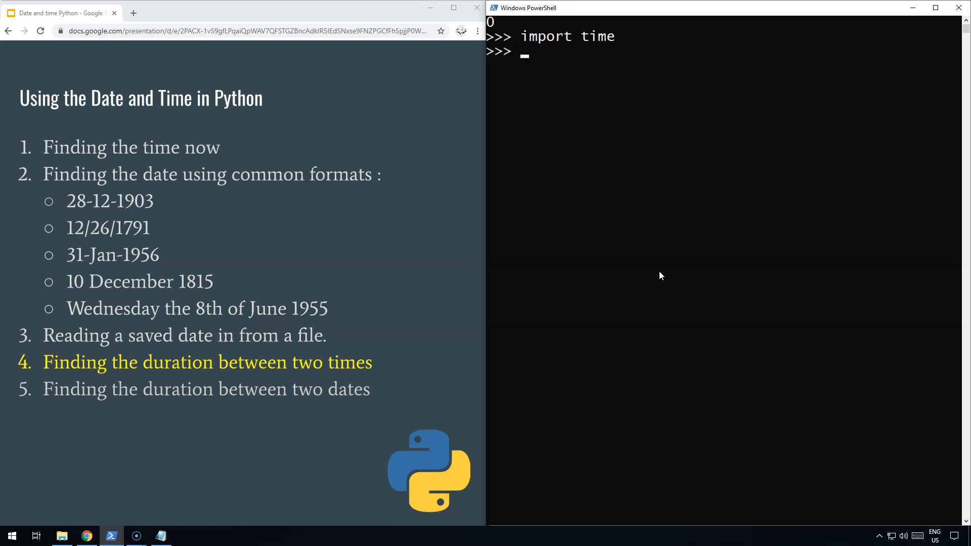
text(start)
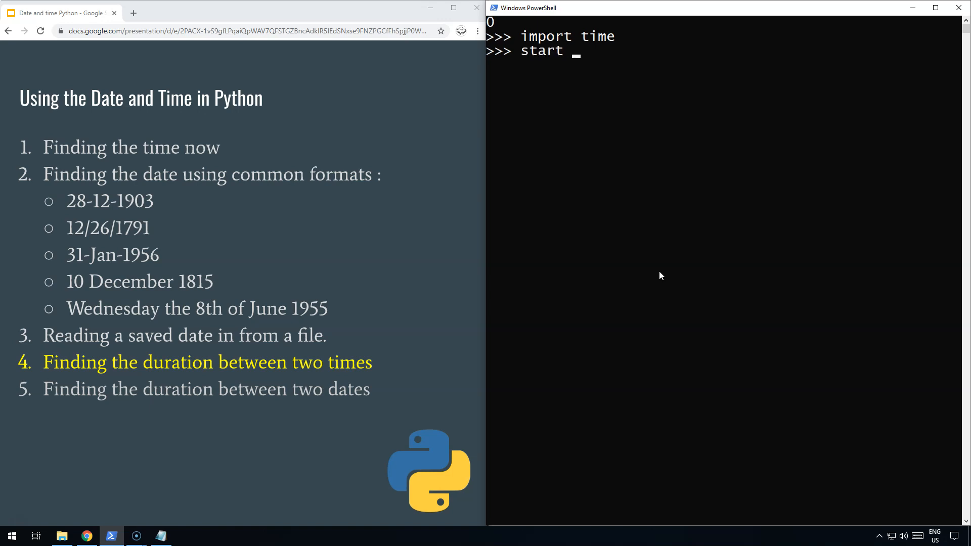
text(= time.time()
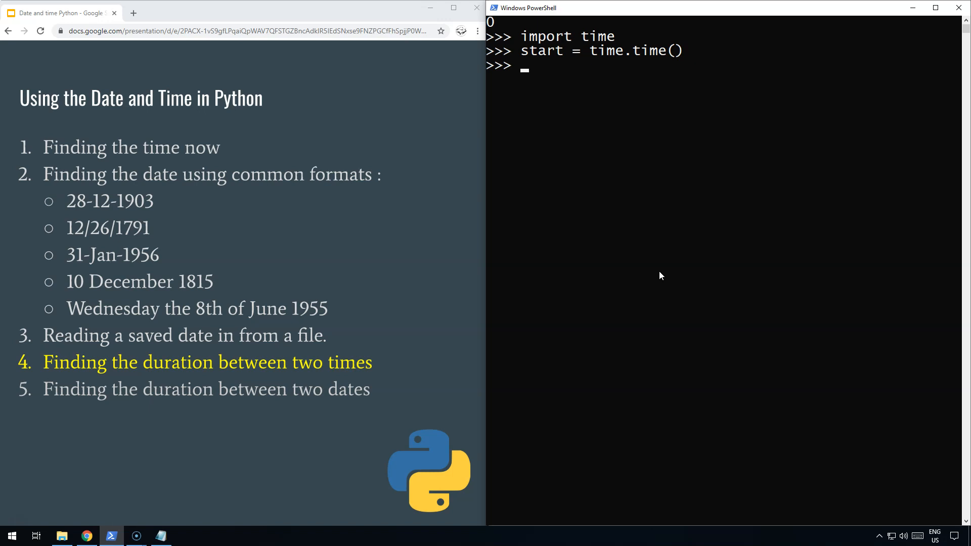
text(start)
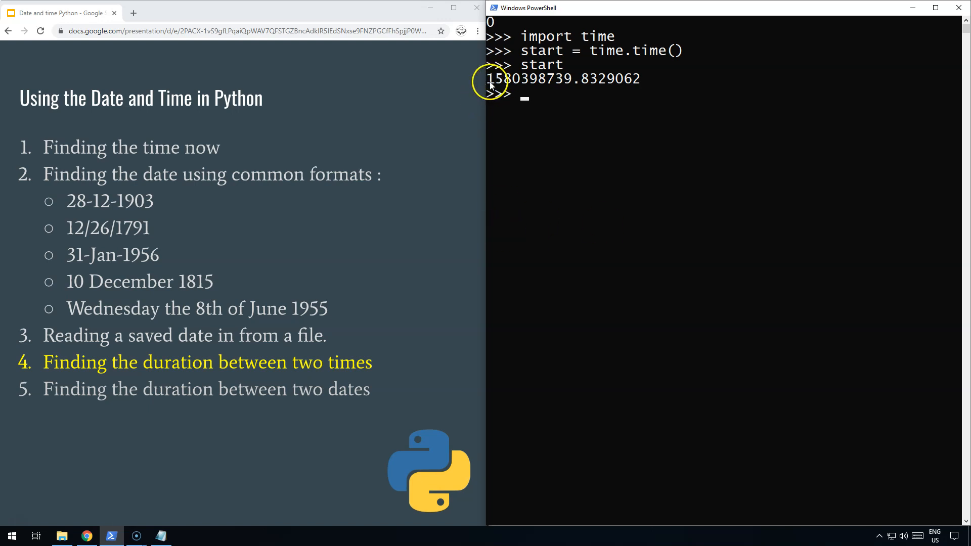
mouse_move(563, 91)
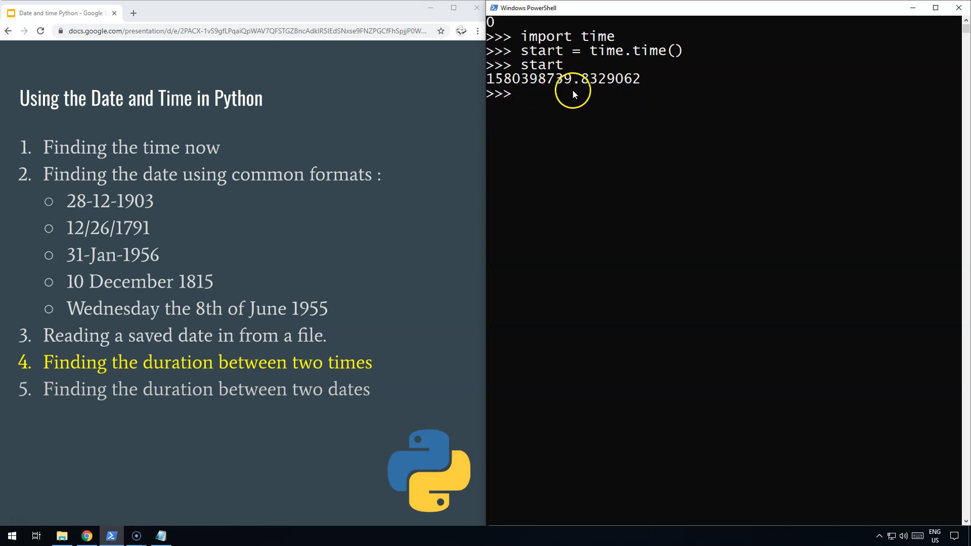
mouse_move(590, 113)
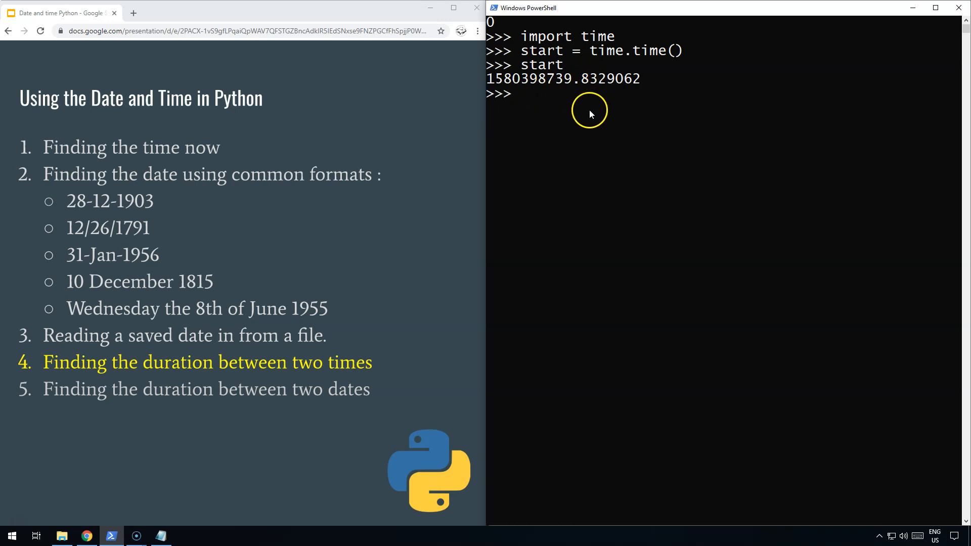
mouse_move(493, 86)
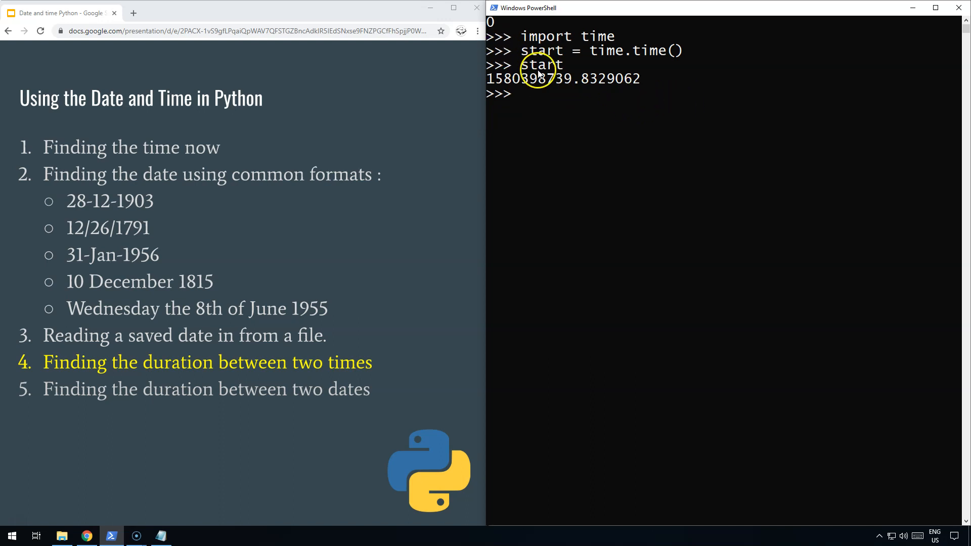
mouse_move(628, 57)
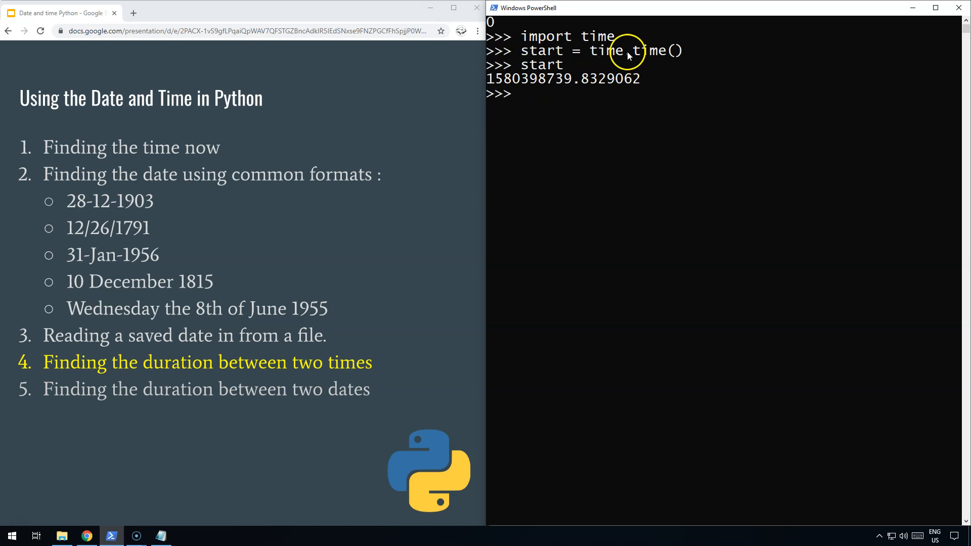
mouse_move(569, 83)
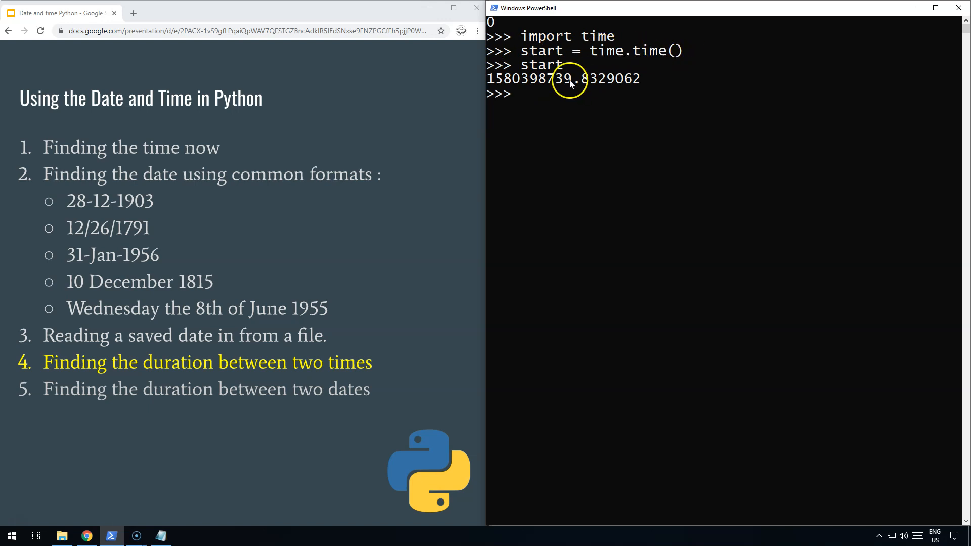
mouse_move(696, 60)
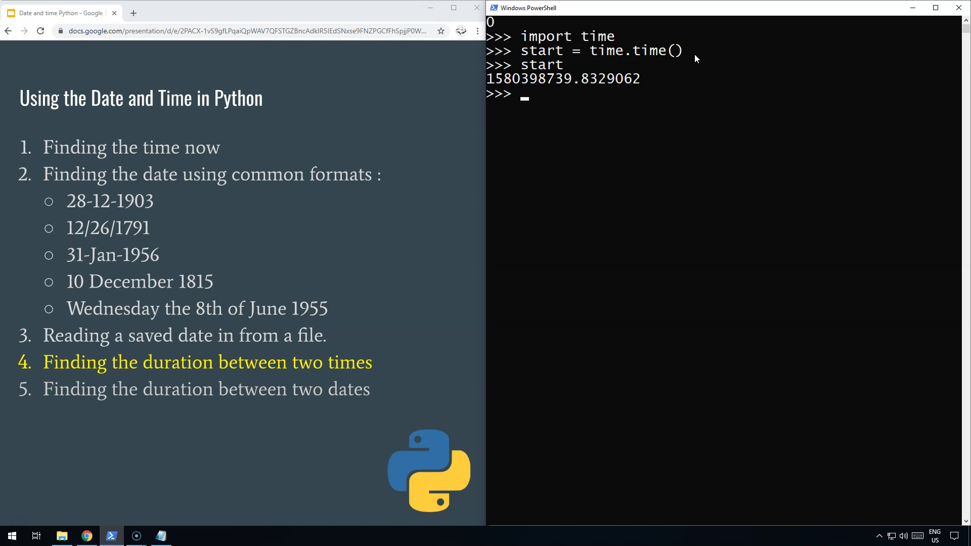
Record finish = time.time() after start
text(finish = t)
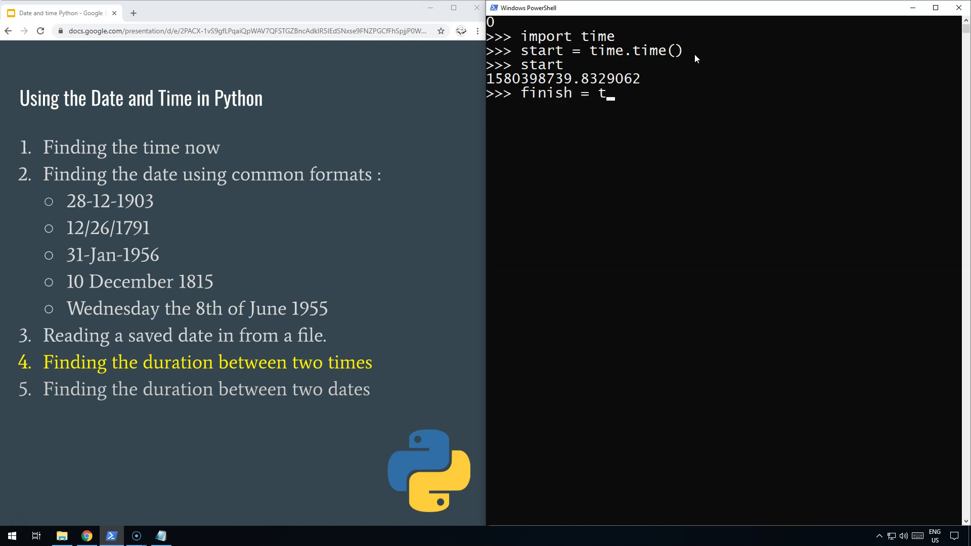
text(ime.)
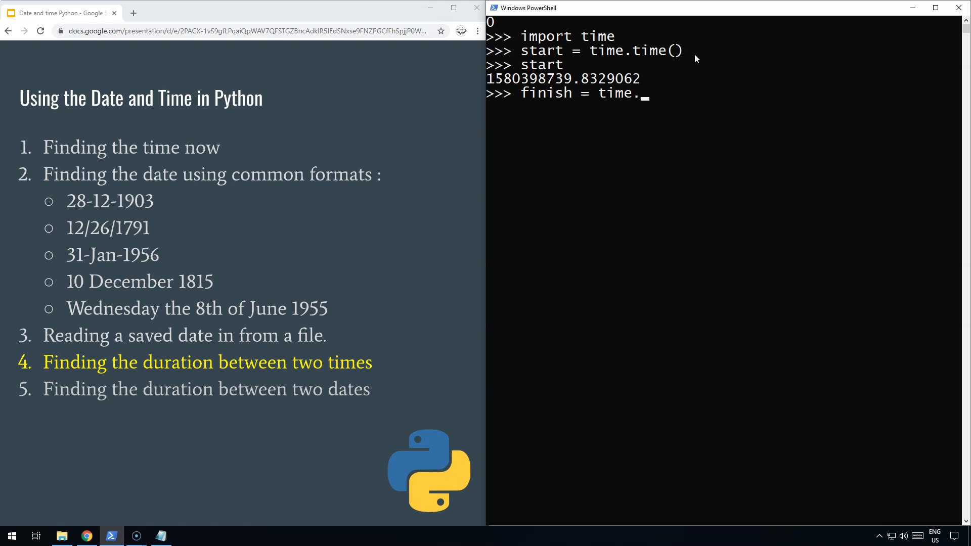
text(time()
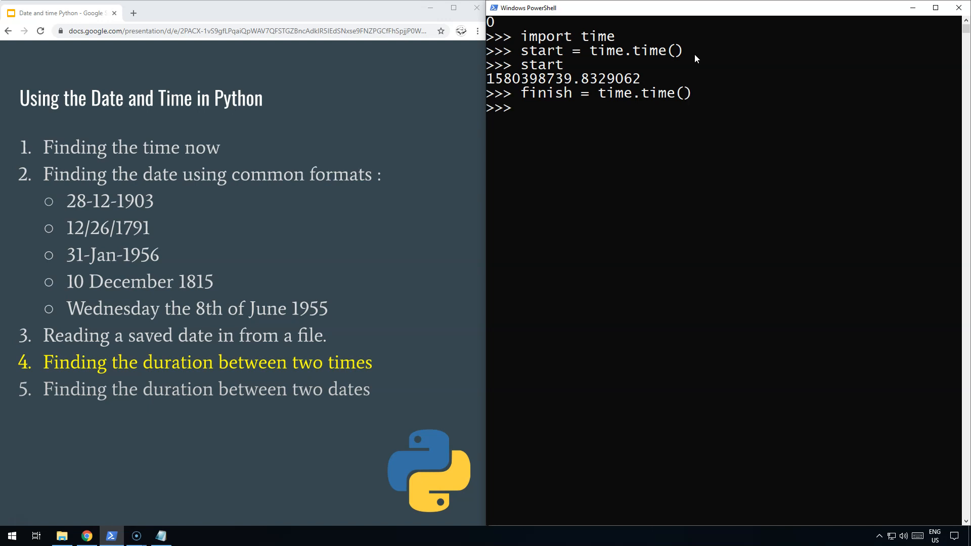
Compute duration = finish - start and display it as 46.948055267333984 seconds
text(duration =)
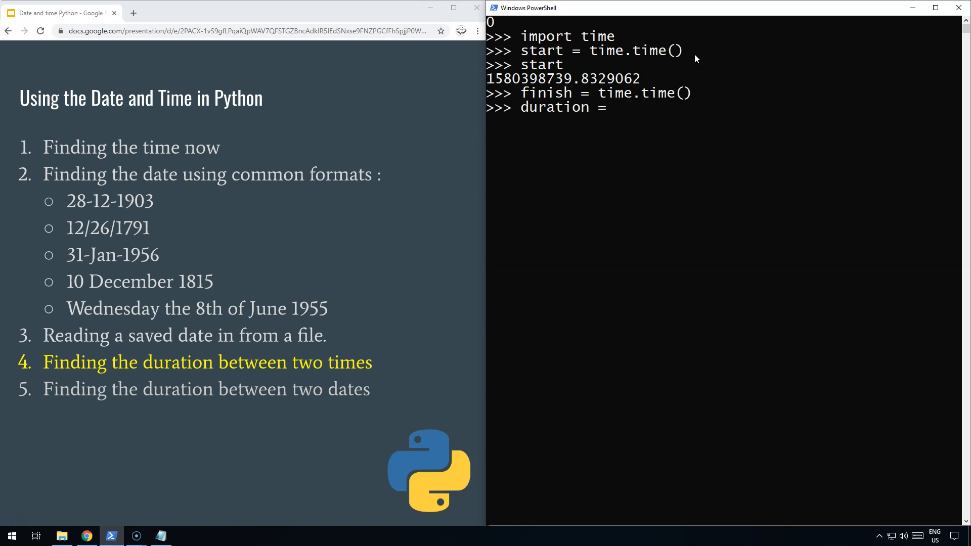
text(f)
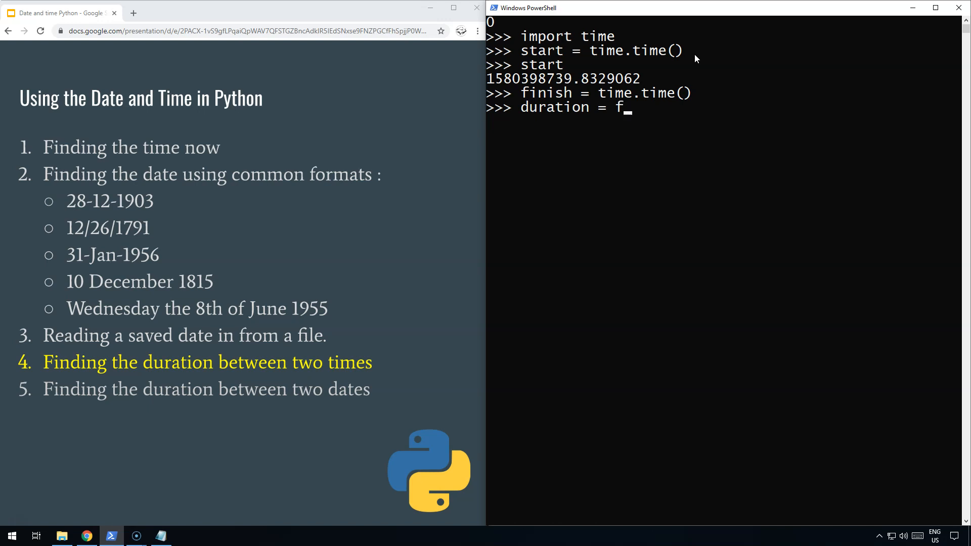
text(ini)
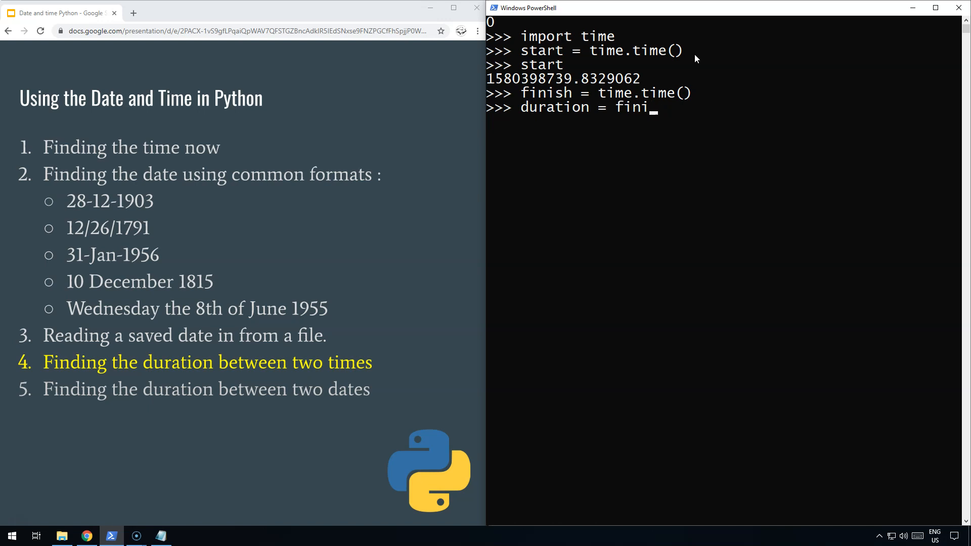
text(sh - st)
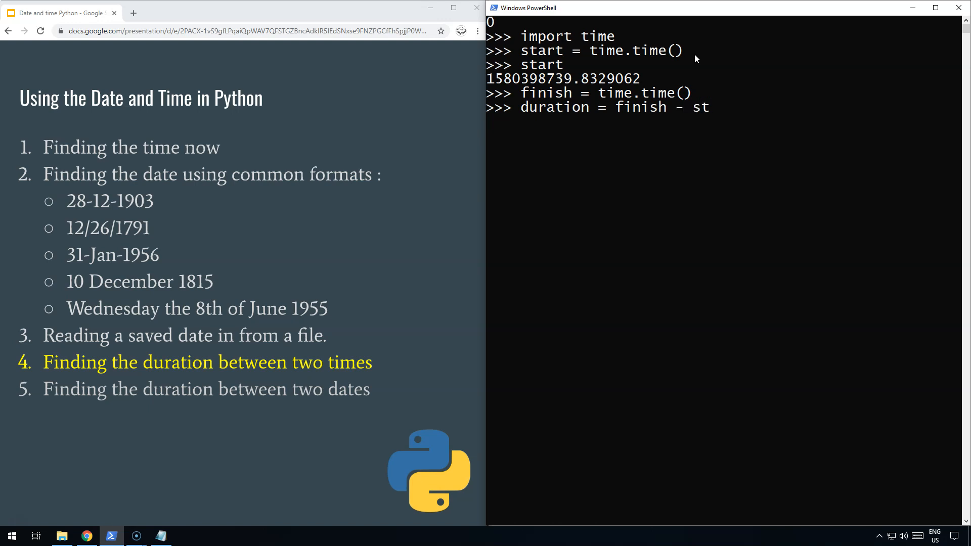
key(Enter)
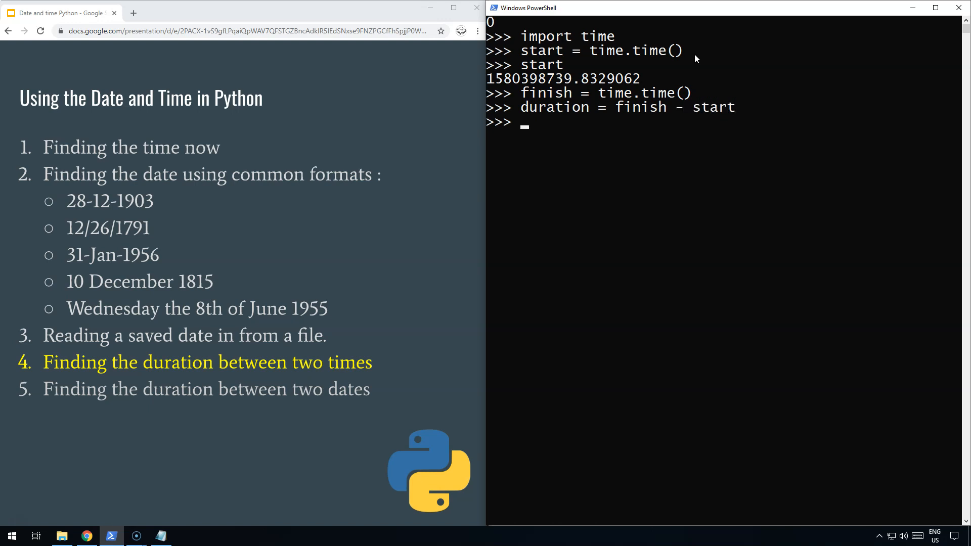
text(duration)
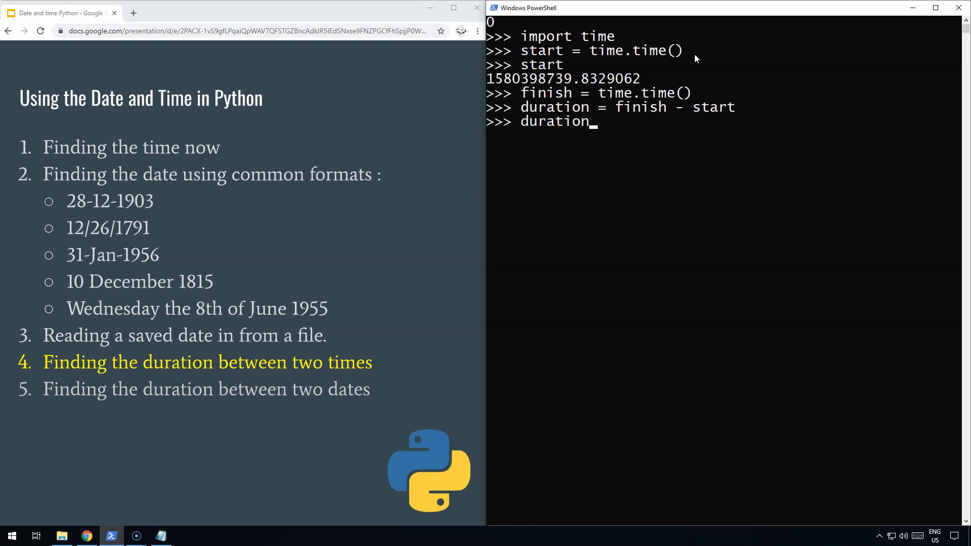
key(Enter)
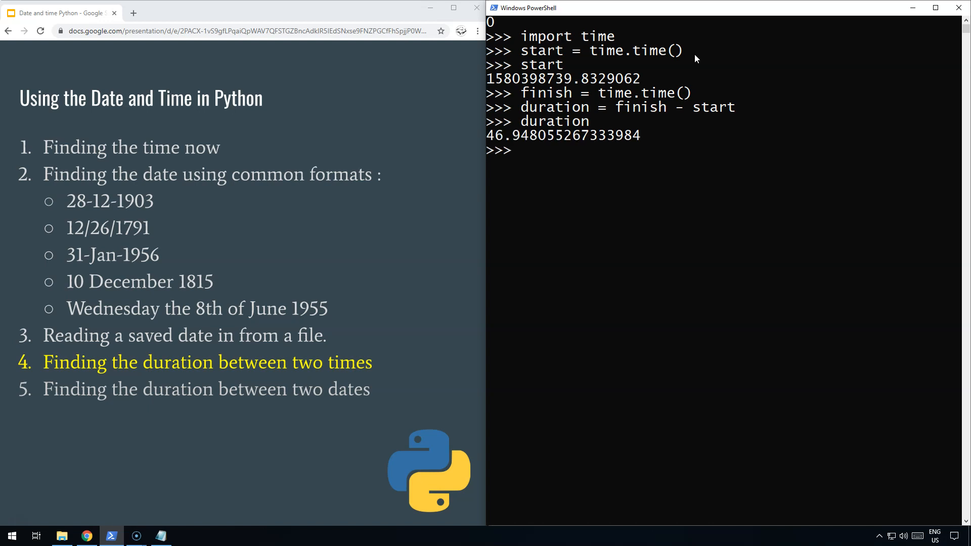